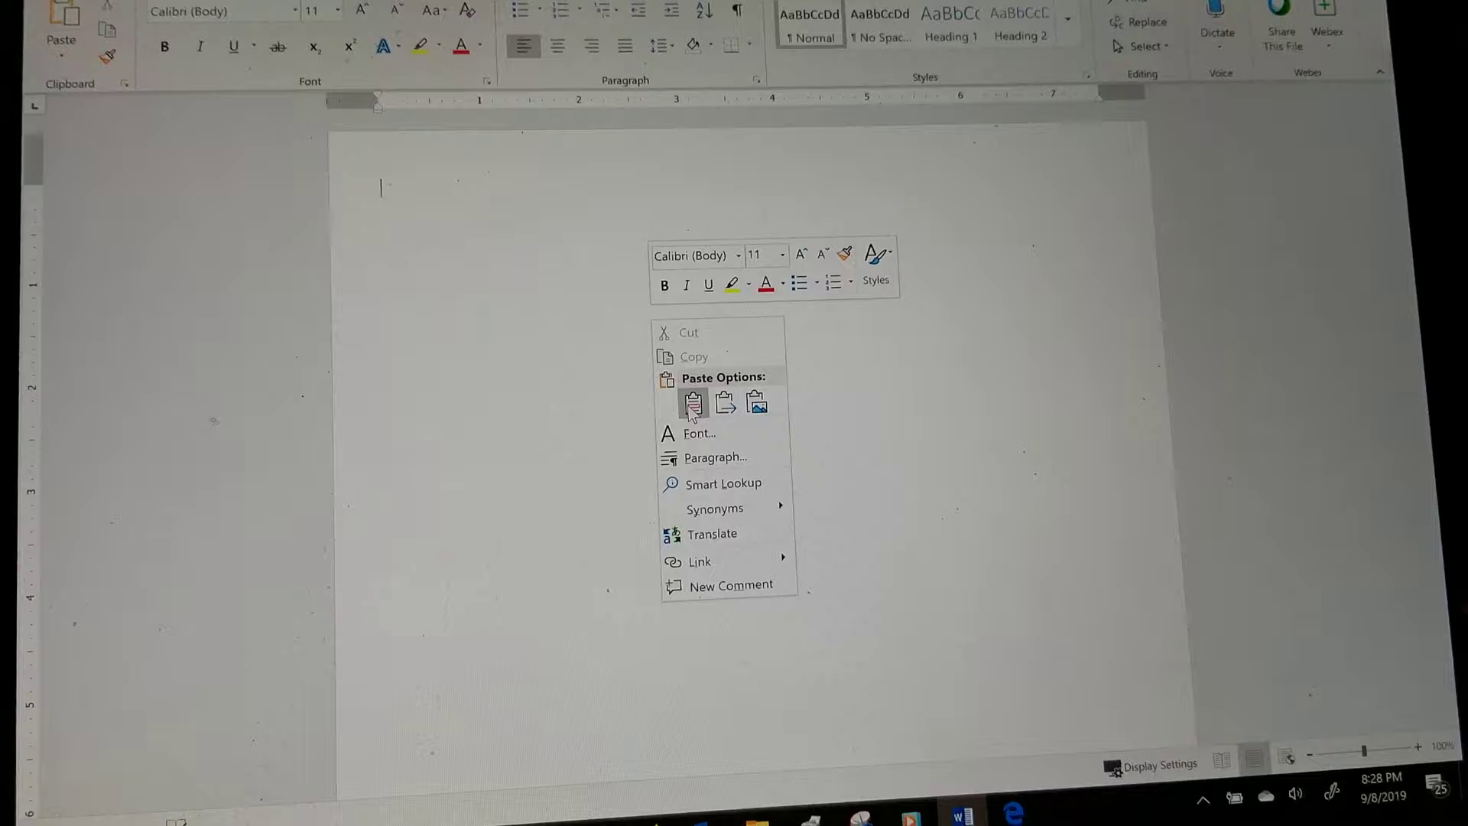
Paste the winged-creature CD cover with red Nightwing lettering, keeping source formatting
{"action": "left_click", "coordinate": [694, 404]}
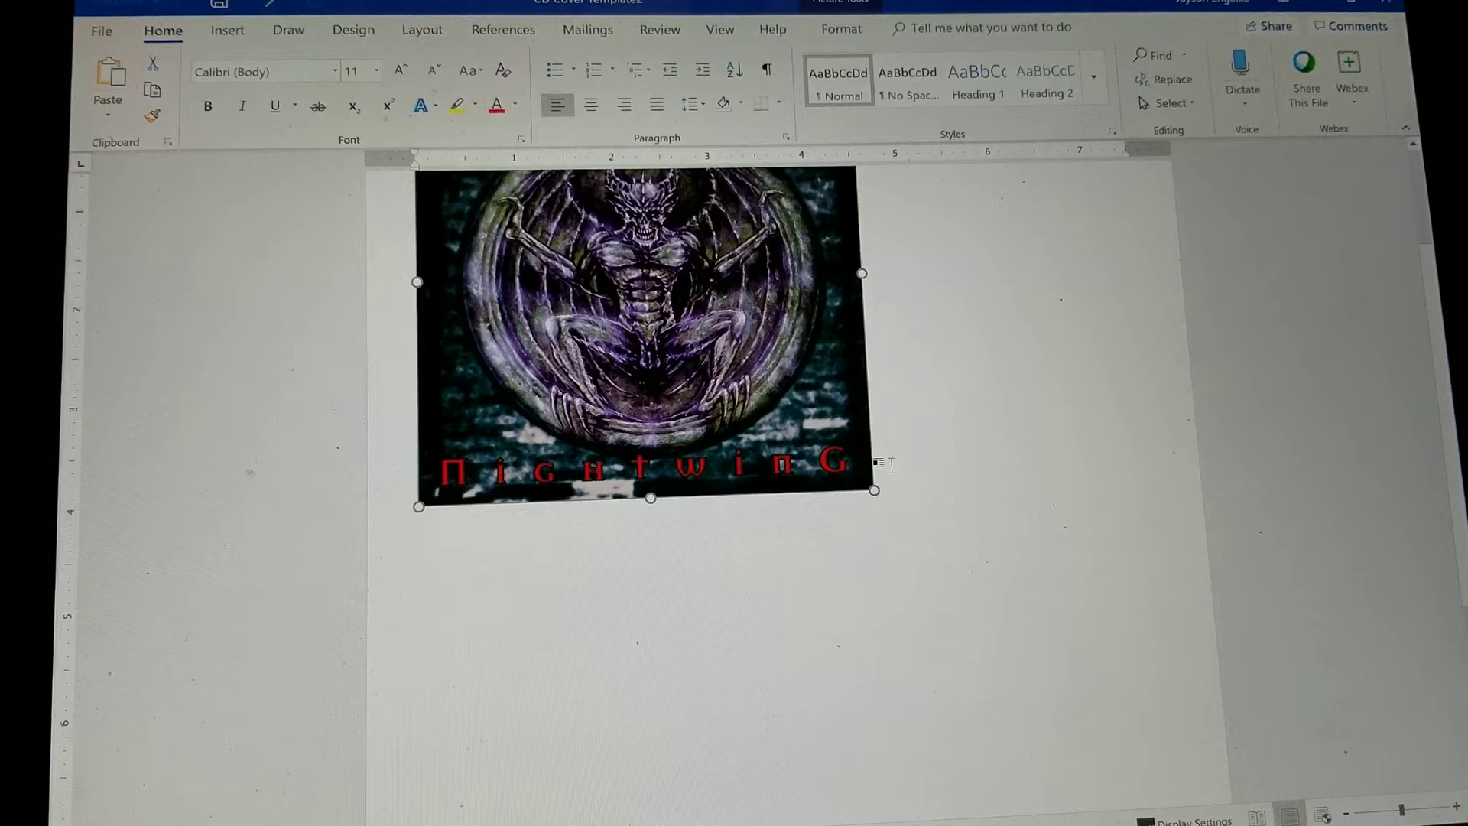